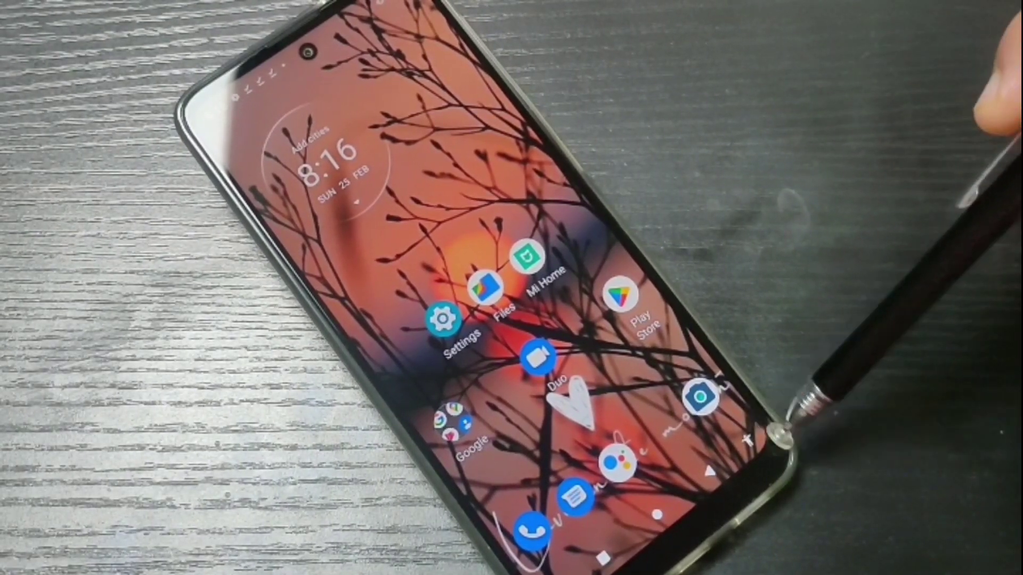
scroll(up, 3)
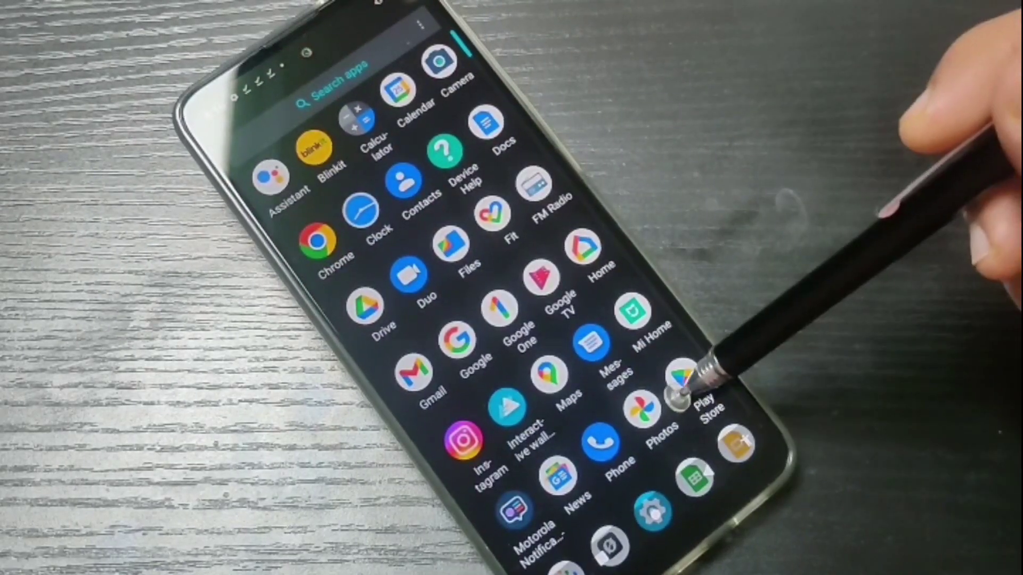